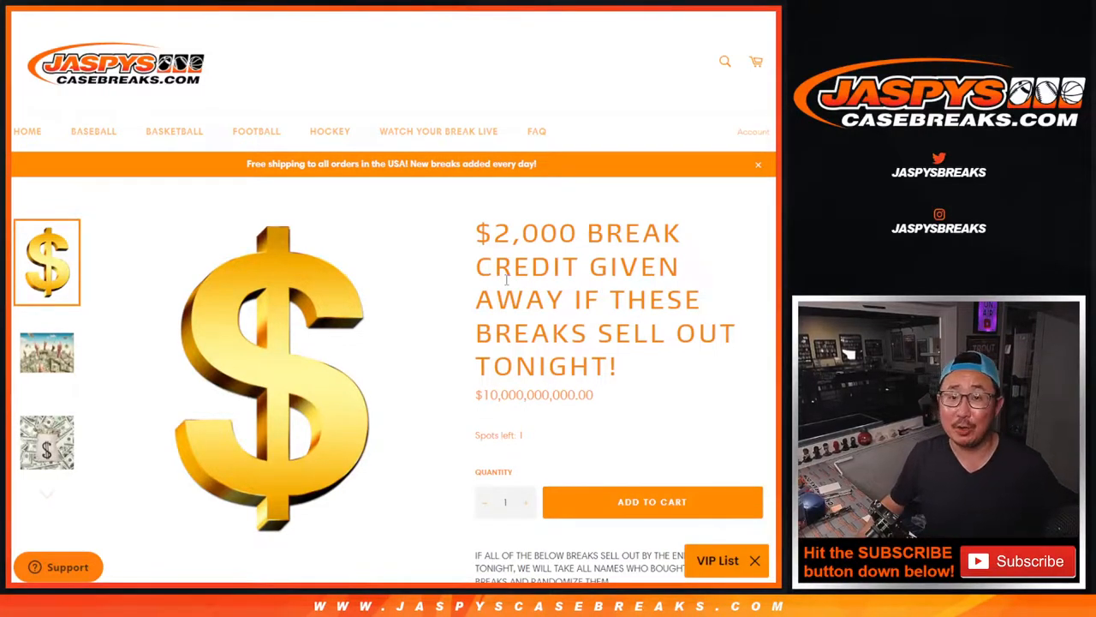
mouse_move(609, 243)
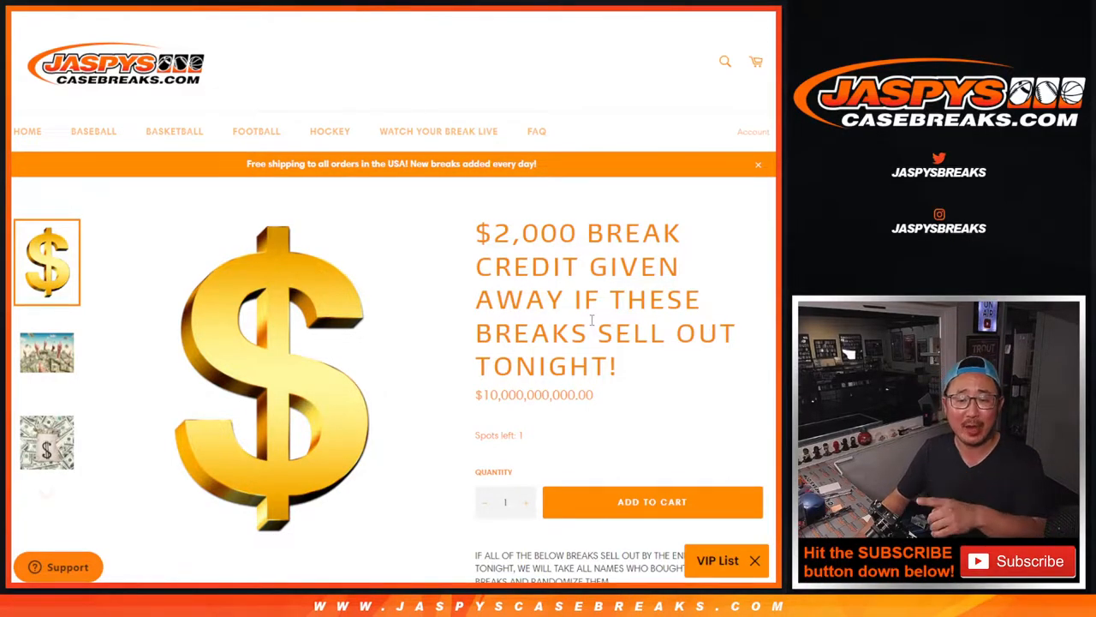
- Review the giveaway prize tiers and highlight the break list entries in the product description
scroll("down", 3)
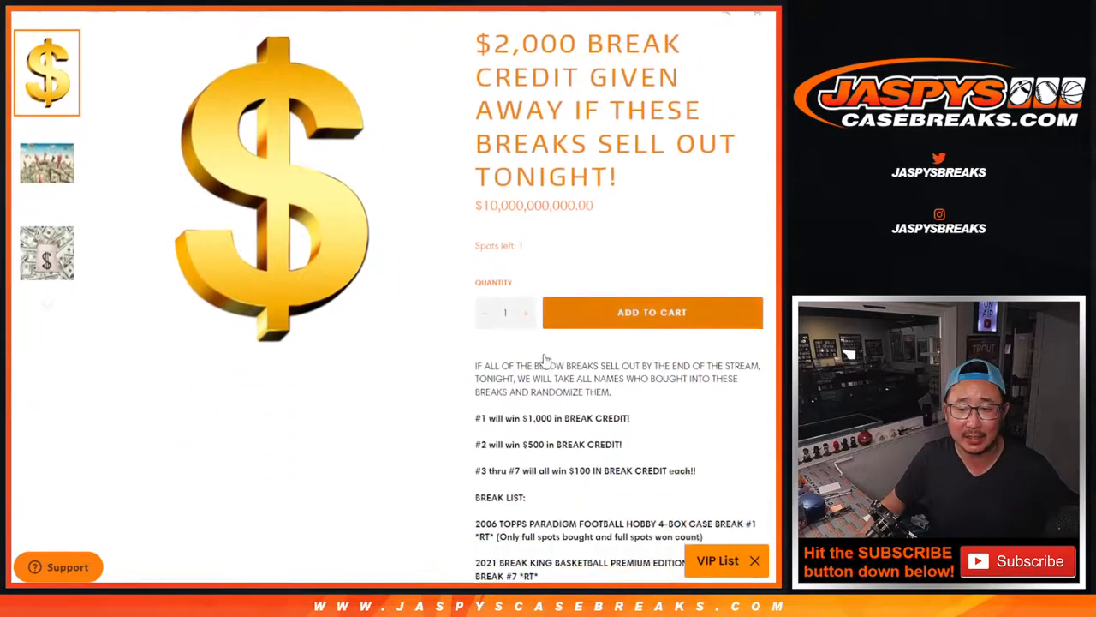
scroll("down", 3)
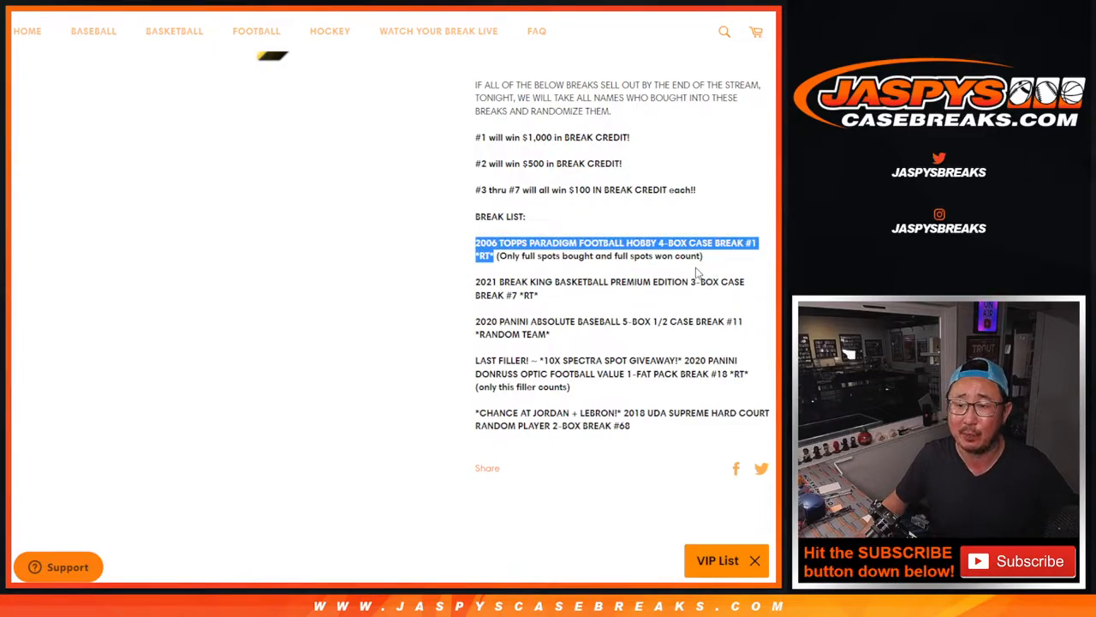
mouse_move(589, 259)
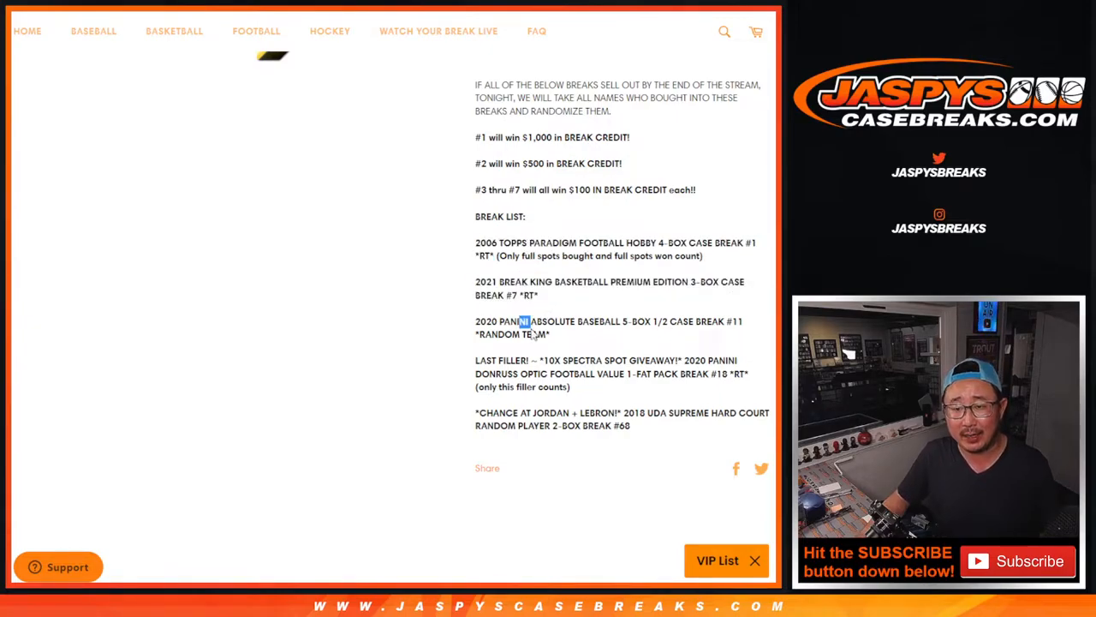
left_click_drag(555, 359, 568, 387)
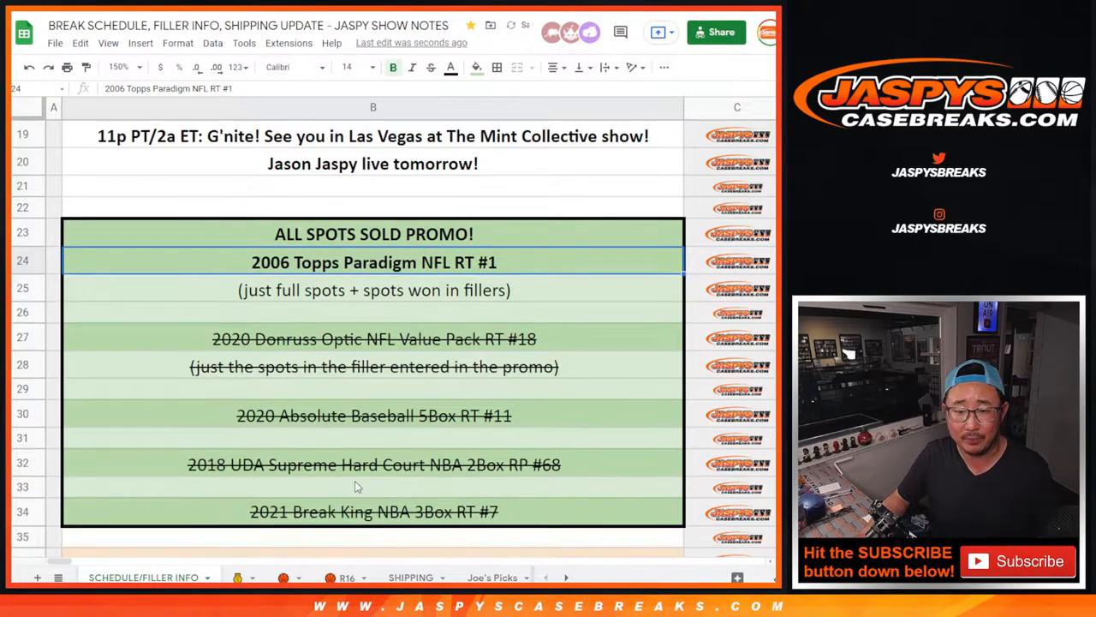
- Scroll the buyer name list and correct cell B93 to 'UDA Supreme Hard Court #68'
scroll("down", 3)
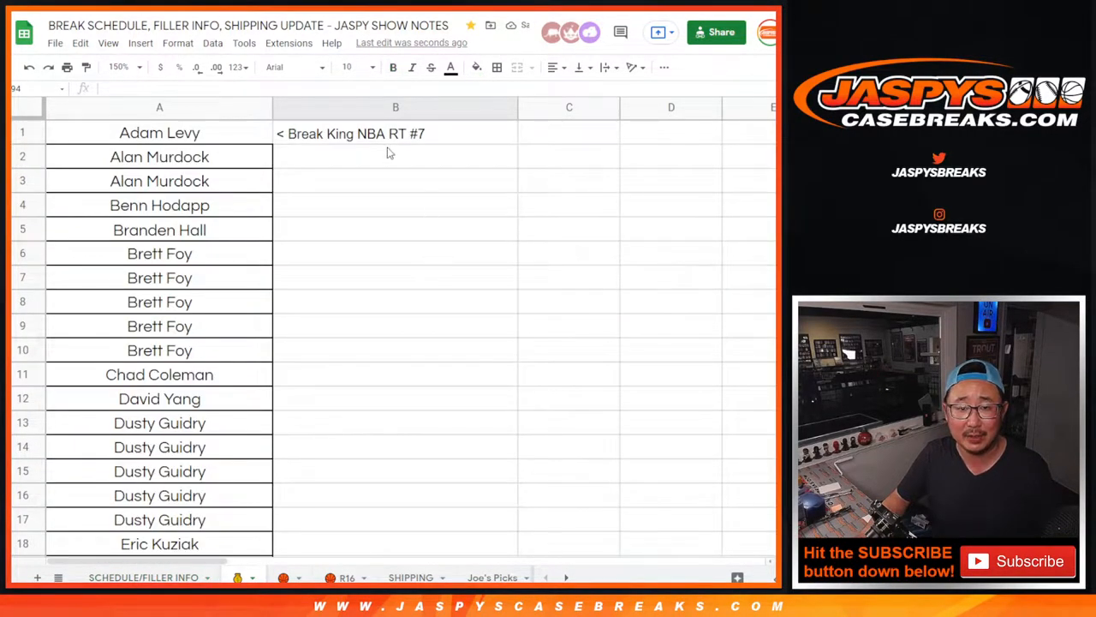
scroll("down", 3)
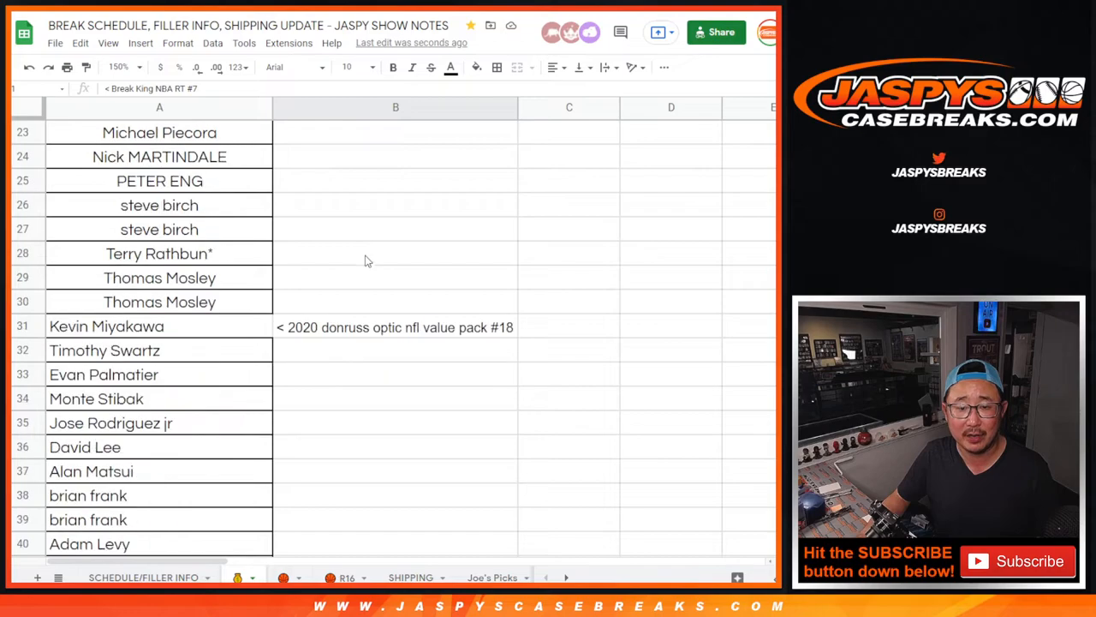
scroll("down", 3)
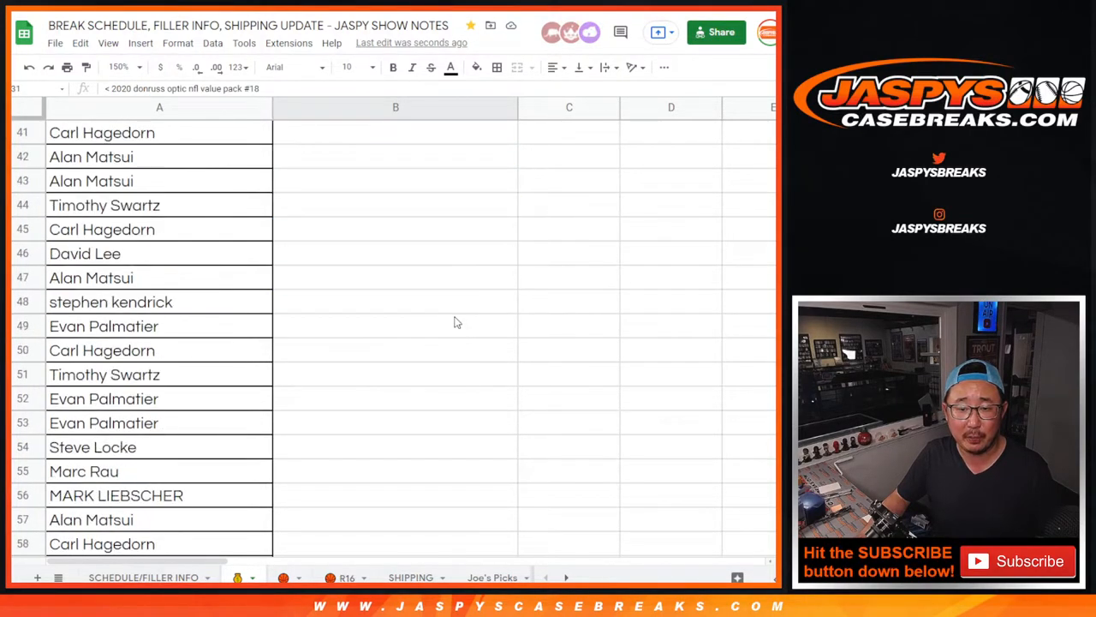
scroll("down", 3)
type("< U Supreme Hard Court #68")
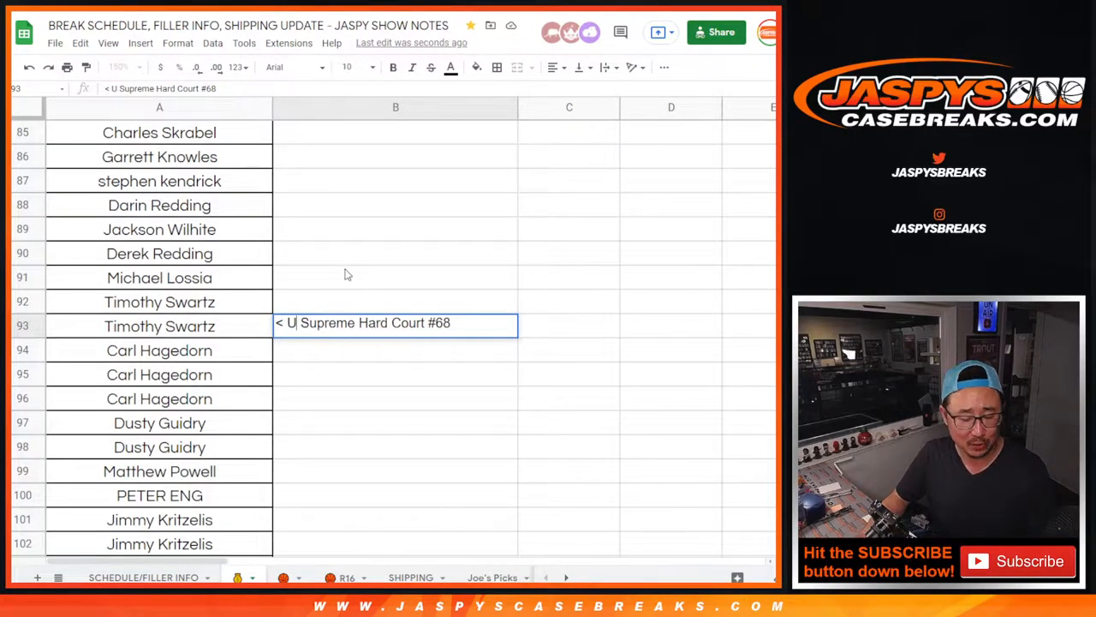
type("DA")
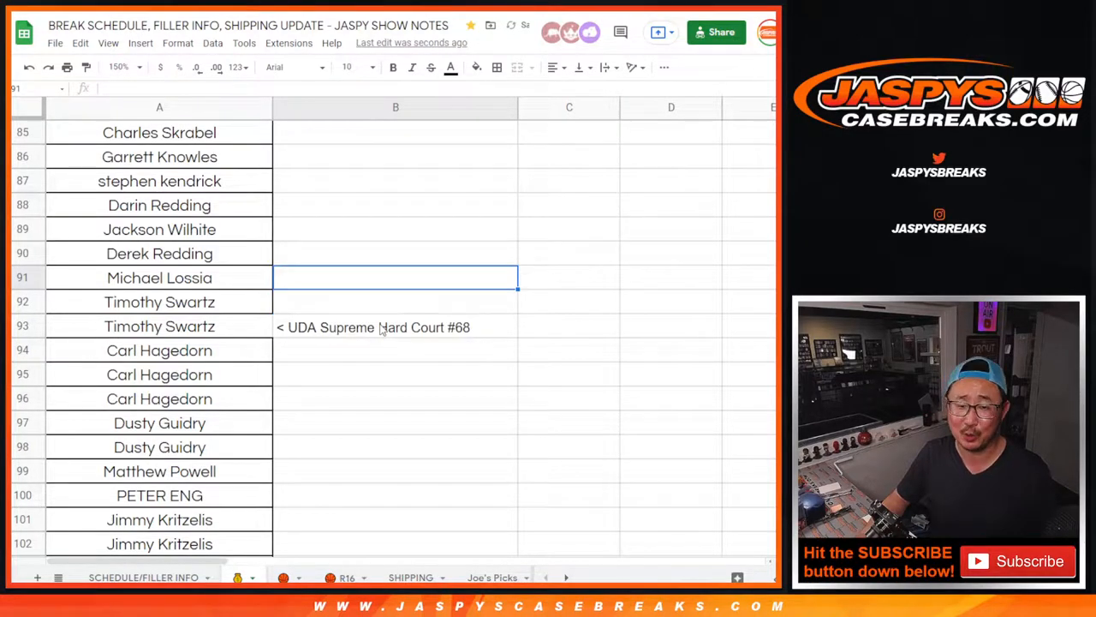
- Continue down the annotated entrant list and select a row near the bottom
scroll("down", 3)
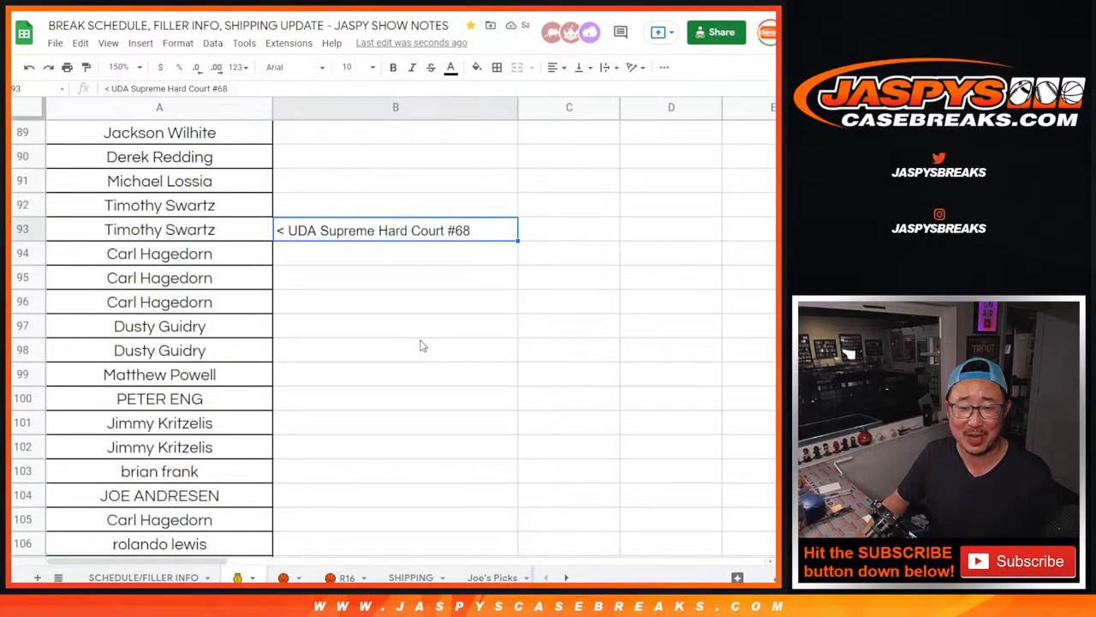
scroll("down", 3)
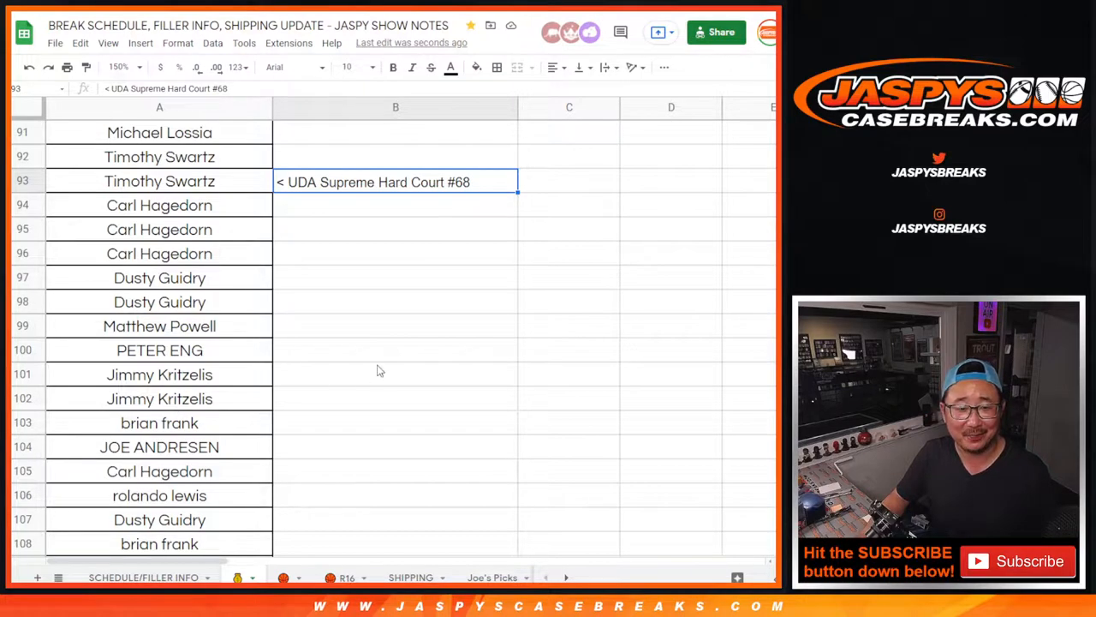
scroll("down", 3)
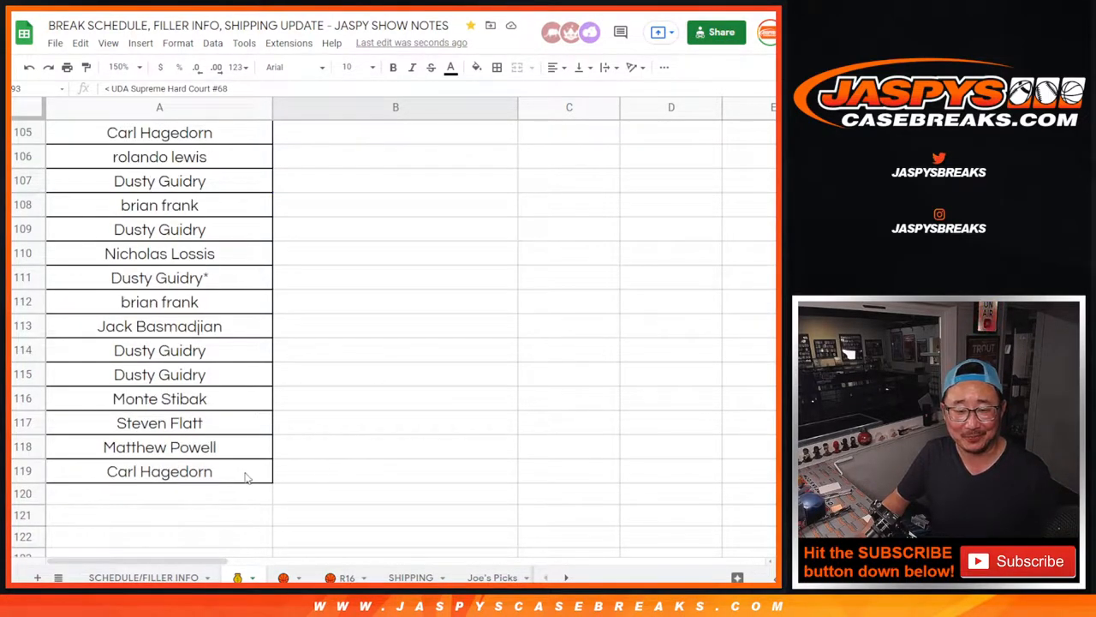
left_click(159, 471)
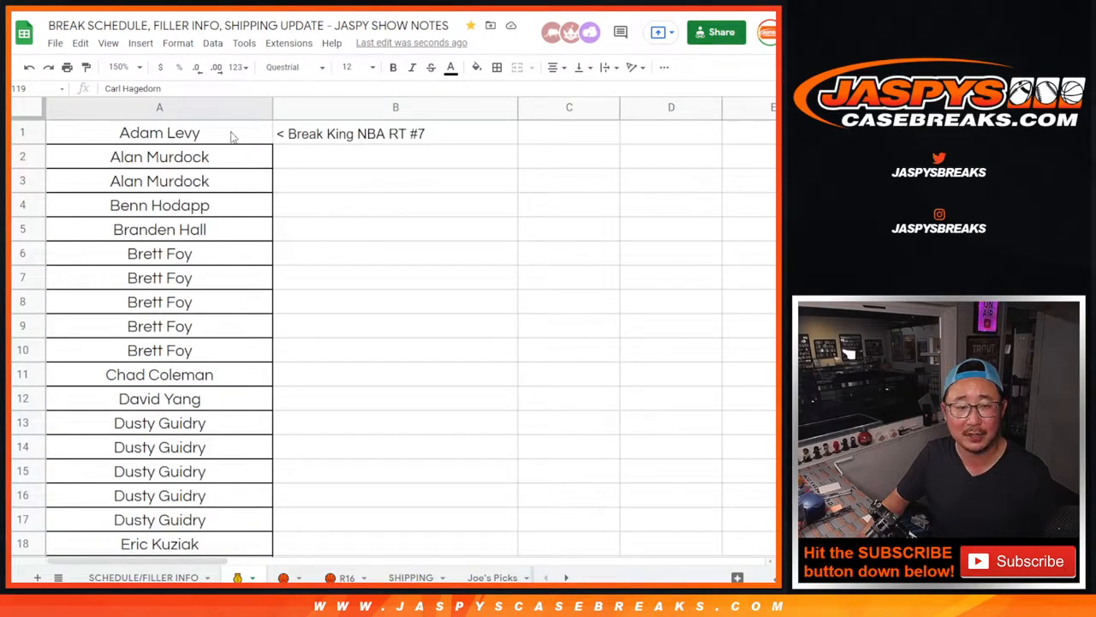
left_click(160, 133)
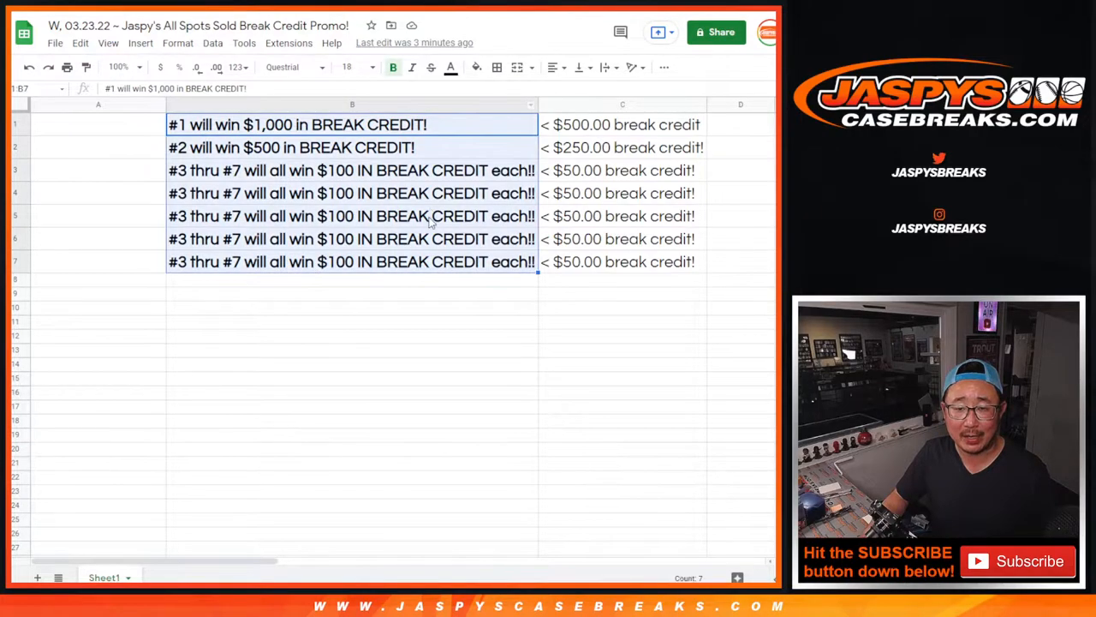
- Check the struck-through prize lines and halved credit amounts on the promo sheet
left_click(432, 67)
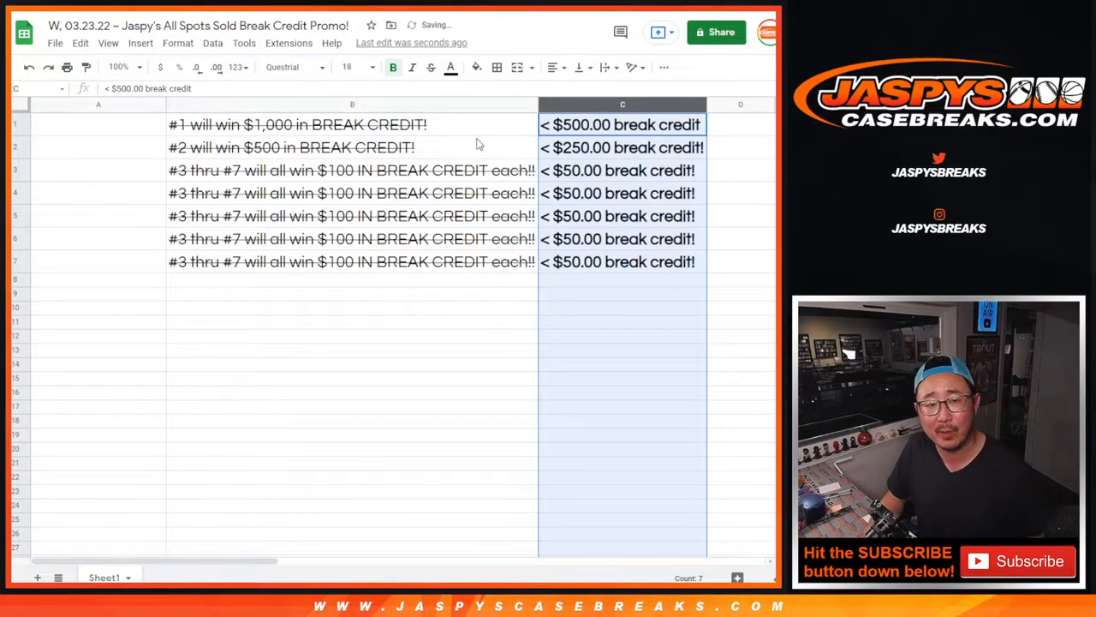
left_click(351, 123)
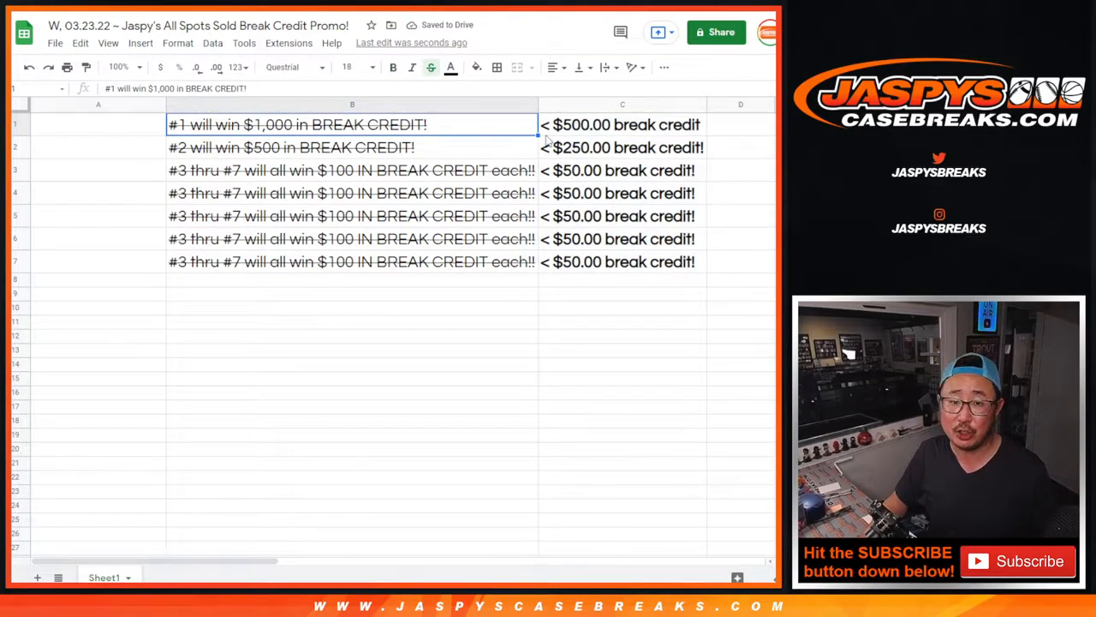
left_click(351, 147)
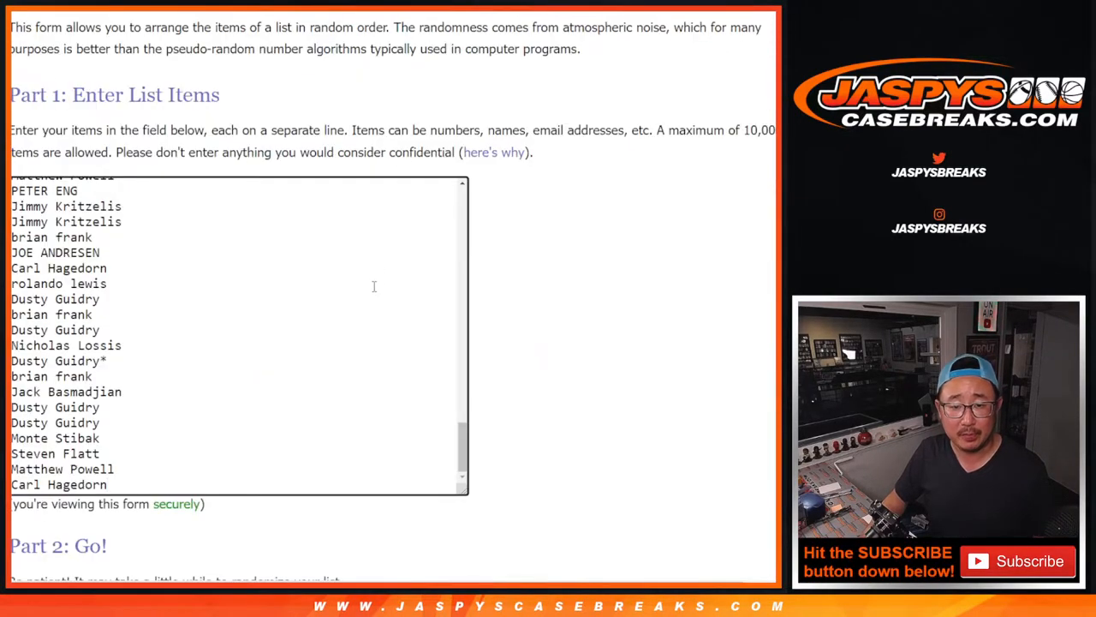
- Scroll through the entrant list in the List Randomizer form
scroll("down", 3)
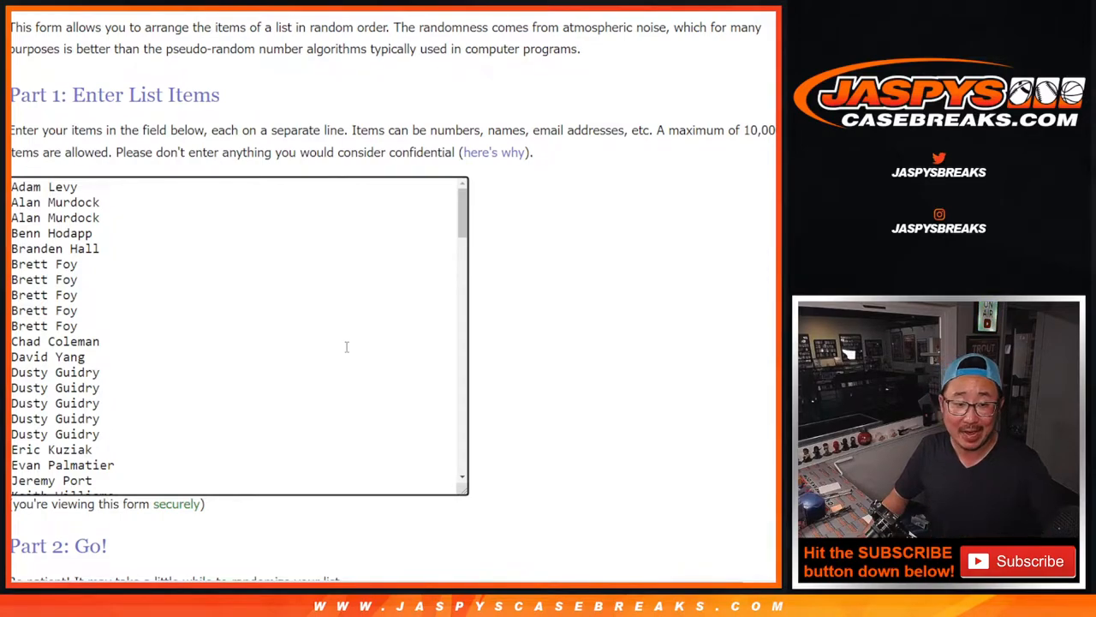
scroll("down", 3)
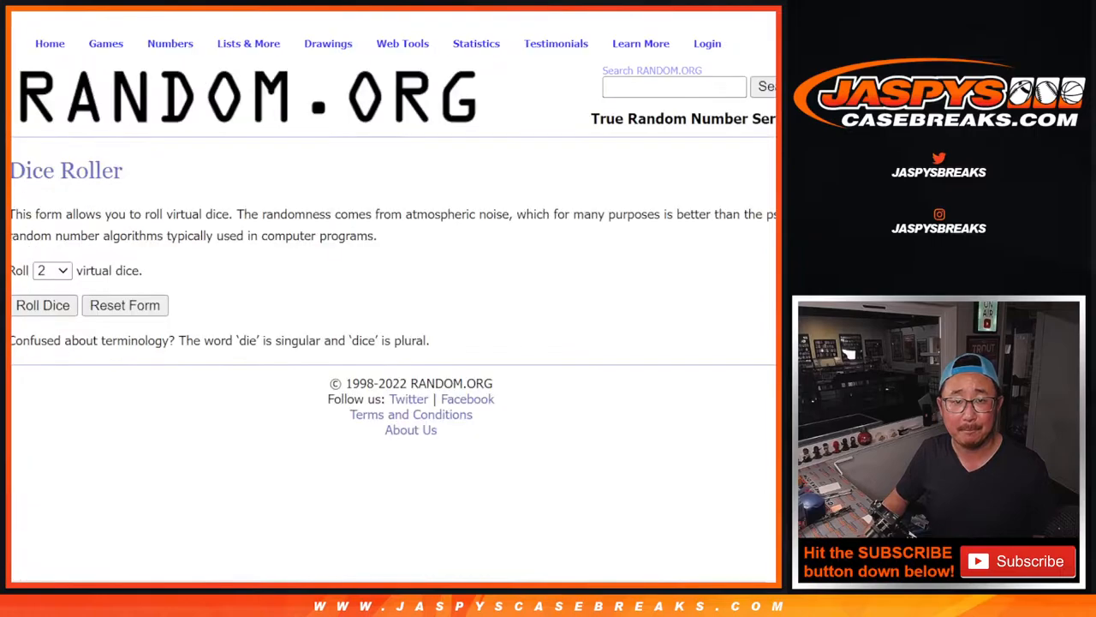
- Roll the two virtual dice, getting a four and a six
left_click(41, 304)
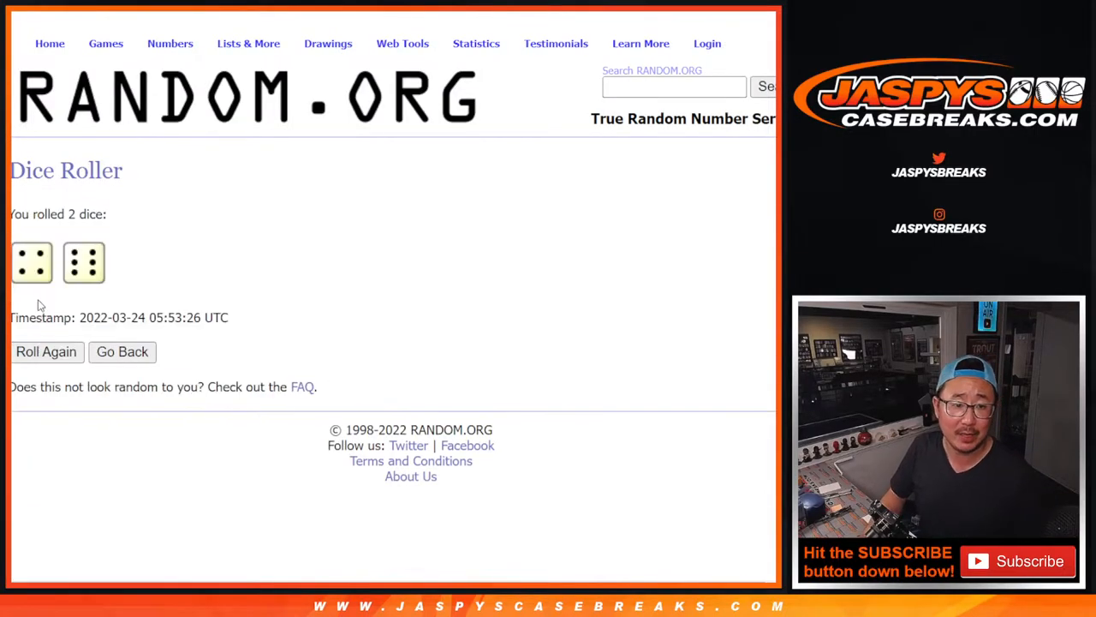
mouse_move(272, 219)
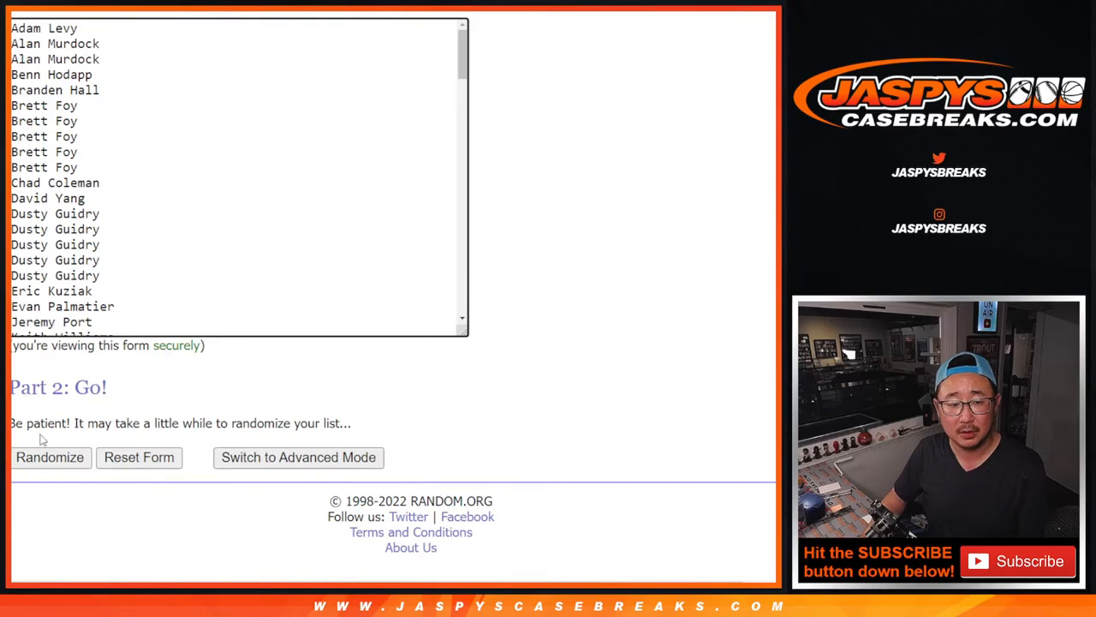
- Randomize the entrant name list repeatedly to match the rolled dice total
left_click(49, 456)
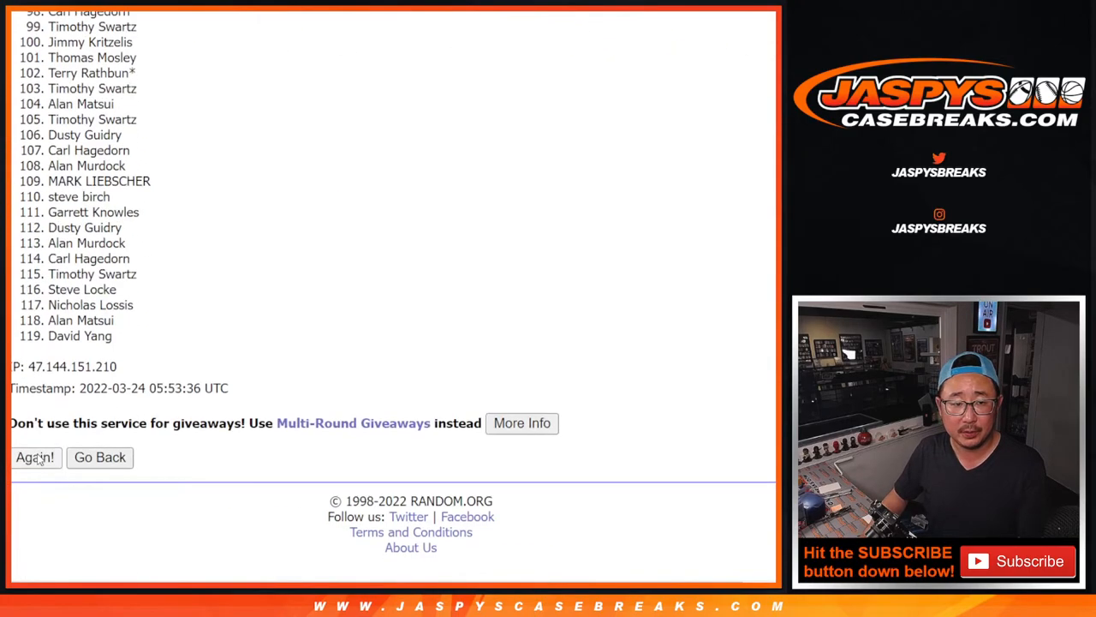
left_click(34, 456)
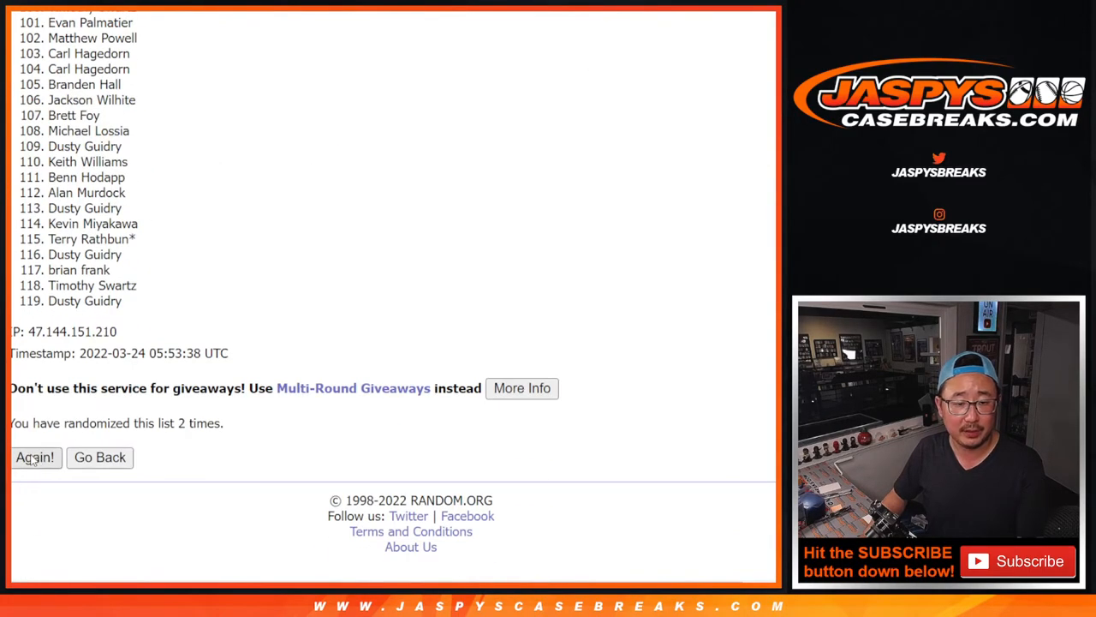
left_click(34, 456)
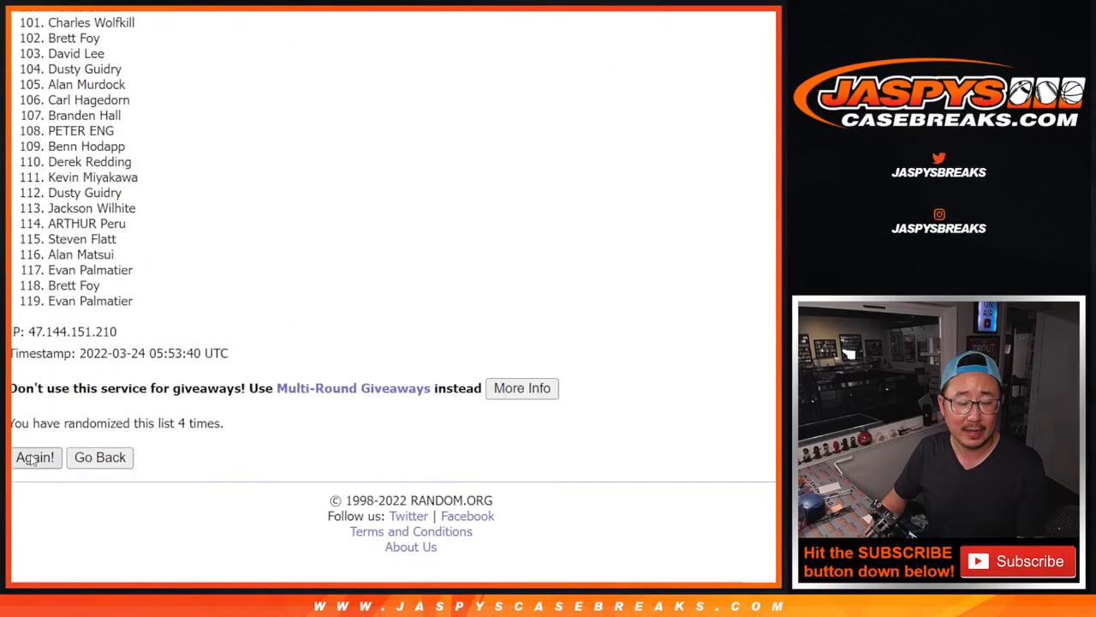
left_click(35, 455)
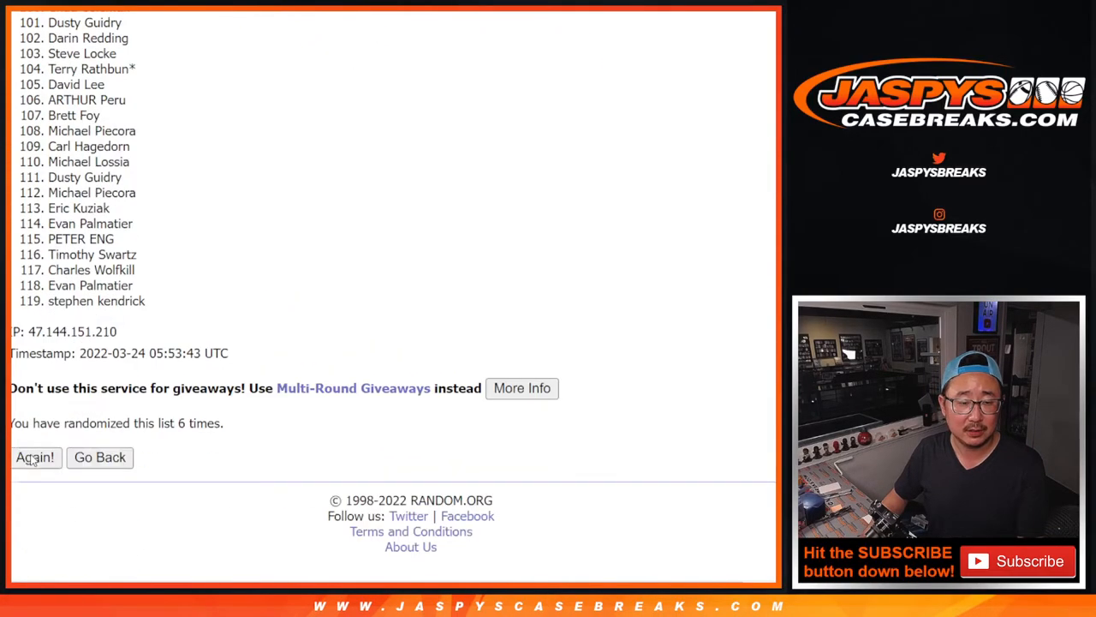
left_click(34, 456)
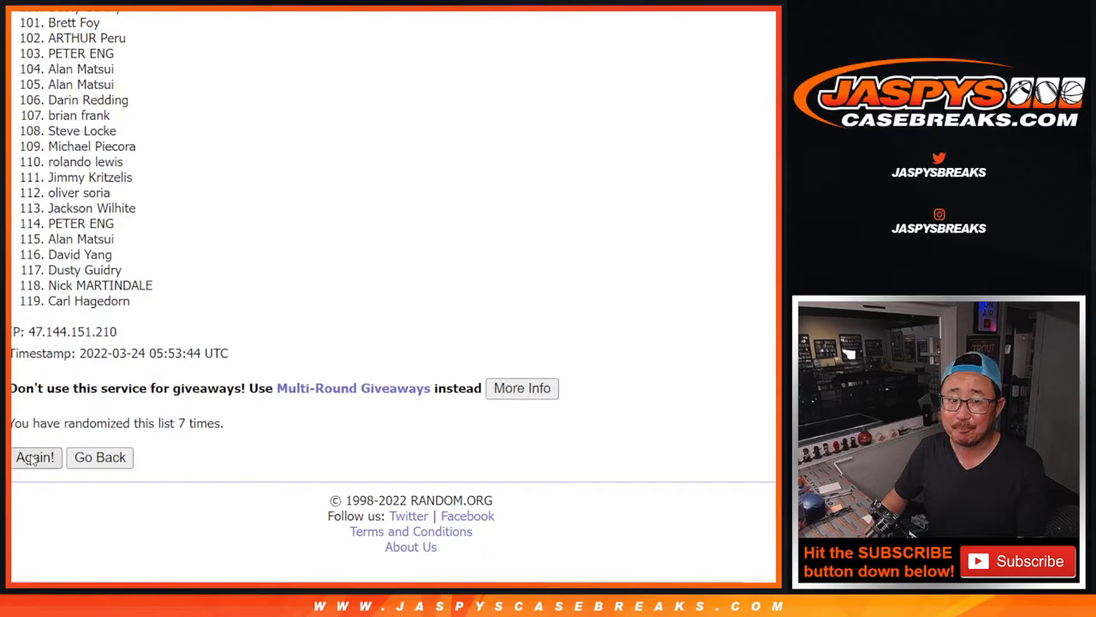
left_click(34, 455)
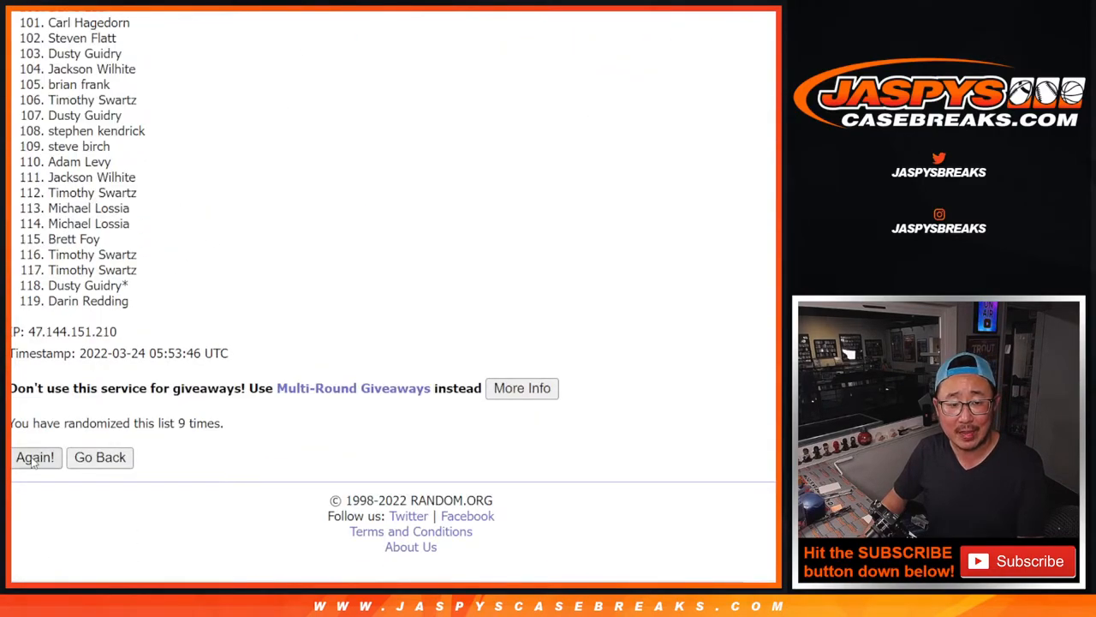
left_click(35, 456)
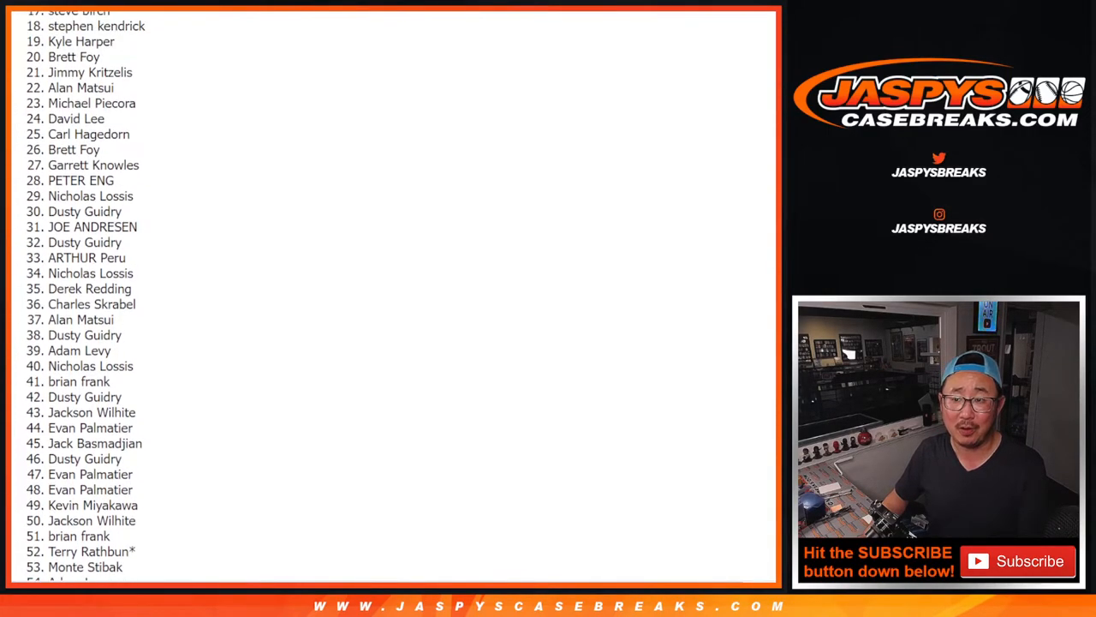
- Scroll through the final shuffled results to locate the first seven names
scroll("down", 3)
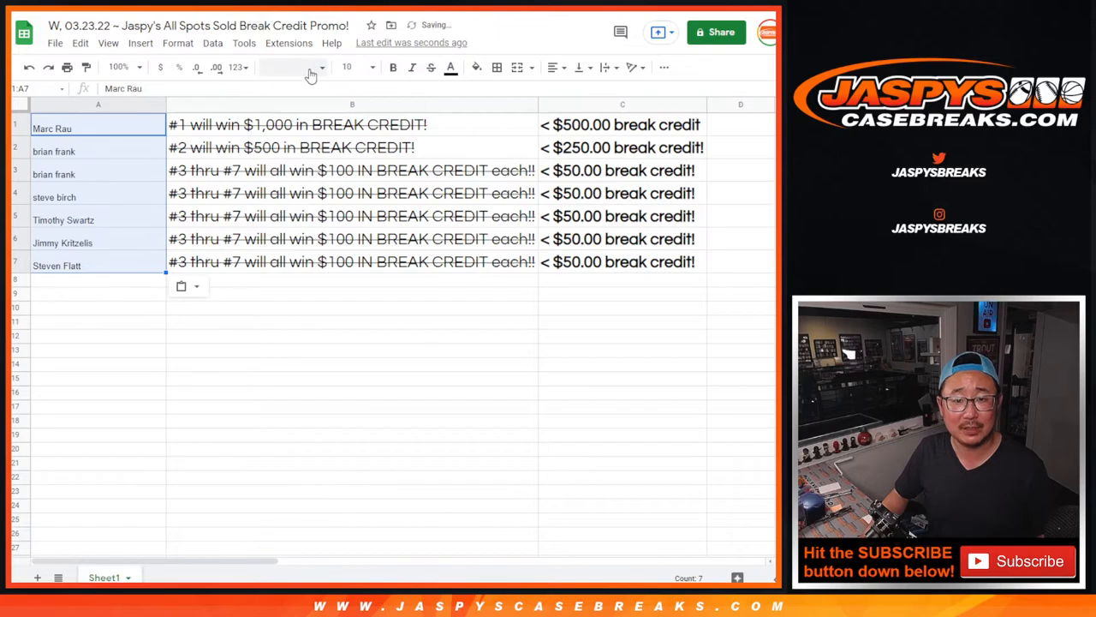
- Enlarge the seven winner names in A1:A7 to the prize lines' font size
left_click(346, 67)
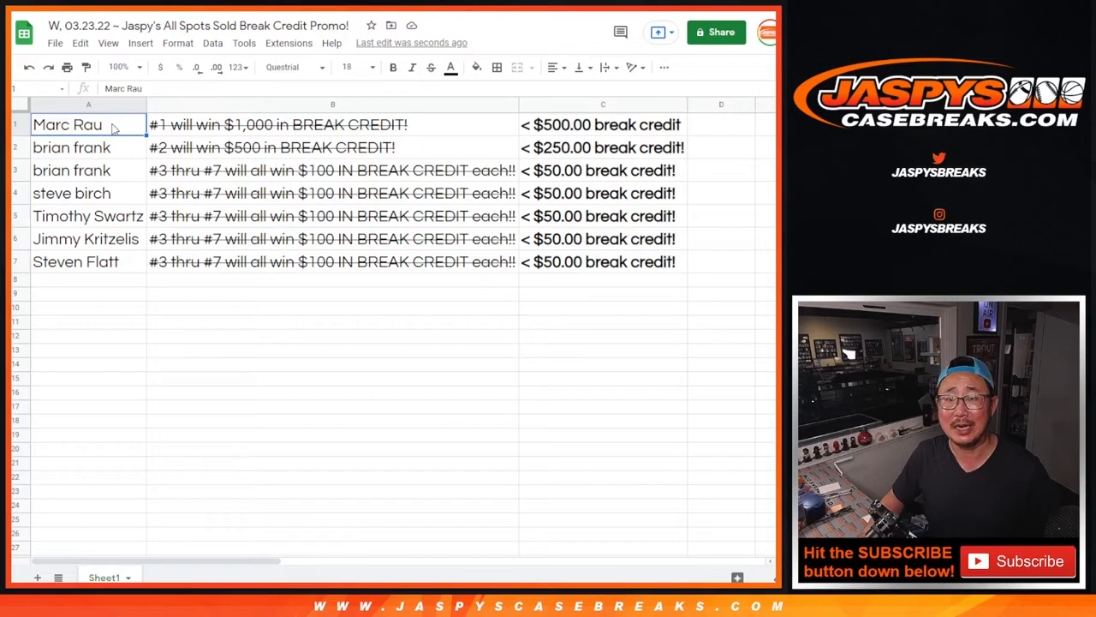
left_click(72, 147)
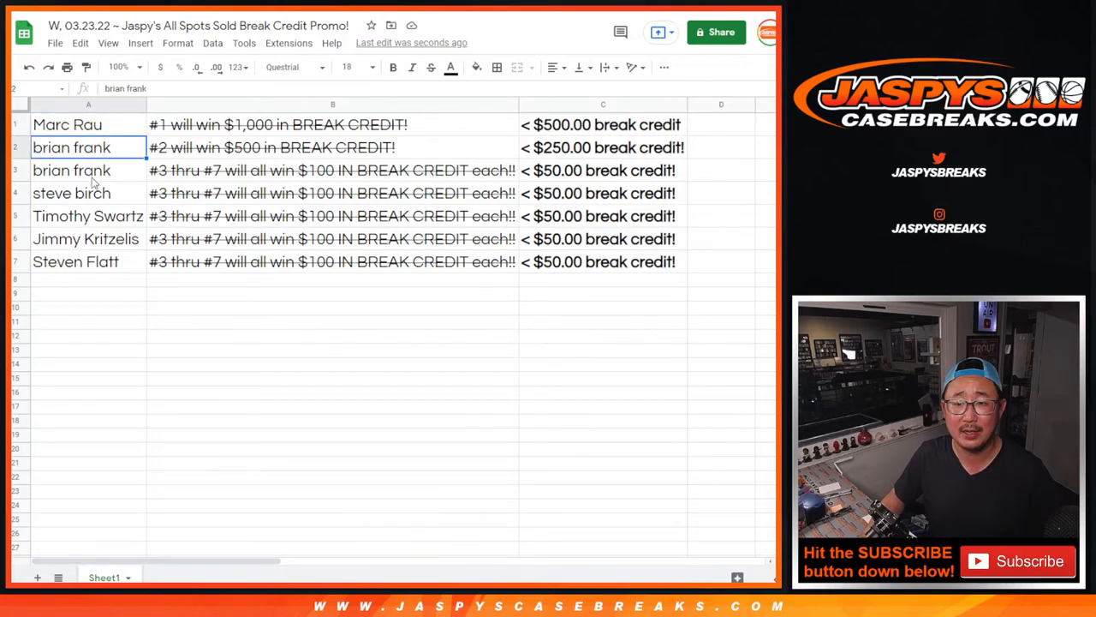